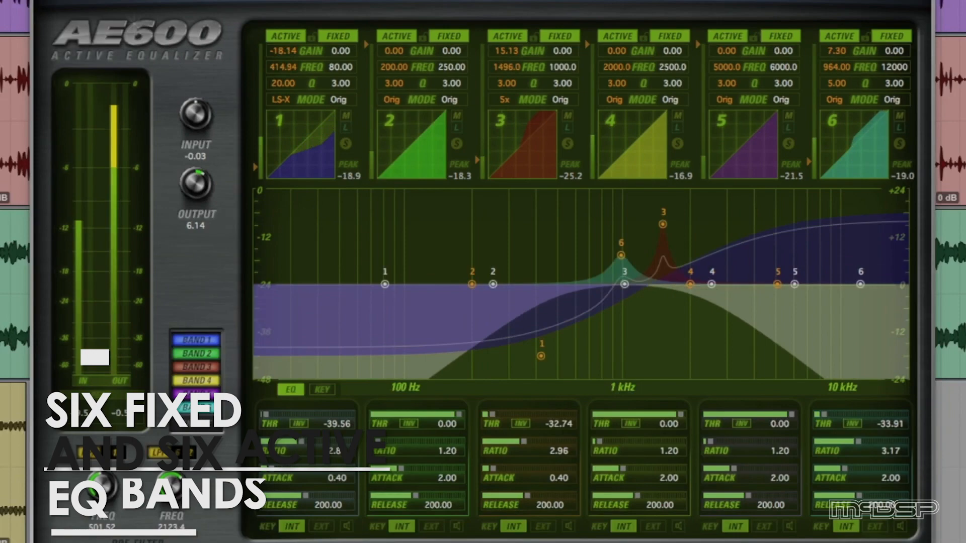
Step: Open the AE600 Active EQ on Drums Sub Insert 1 with every band flat
{"action": "left_click_drag", "start_coordinate": [385, 283], "coordinate": [296, 193]}
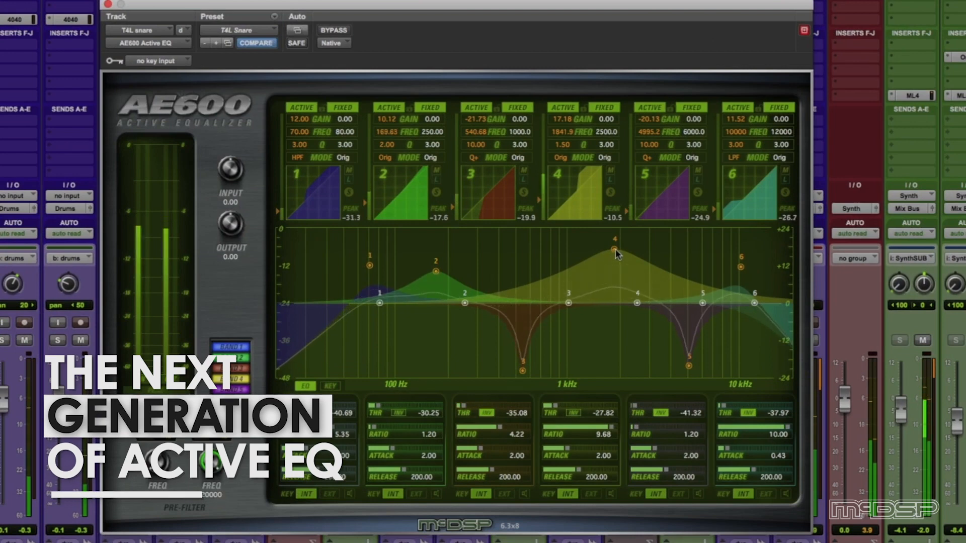
{"action": "left_click_drag", "start_coordinate": [614, 252], "coordinate": [609, 268]}
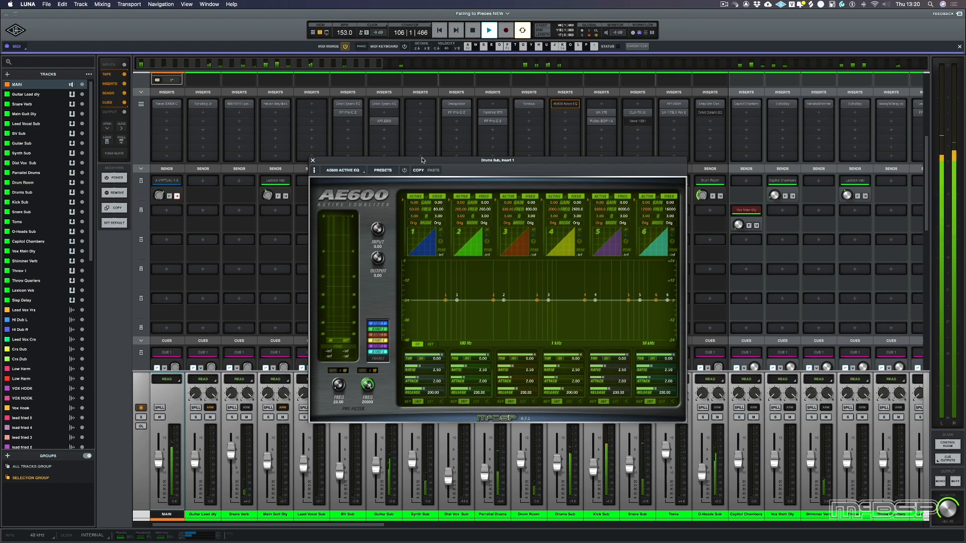
Step: Bring the AE600 window forward with band 1 still at flat defaults
{"action": "left_click", "coordinate": [488, 30]}
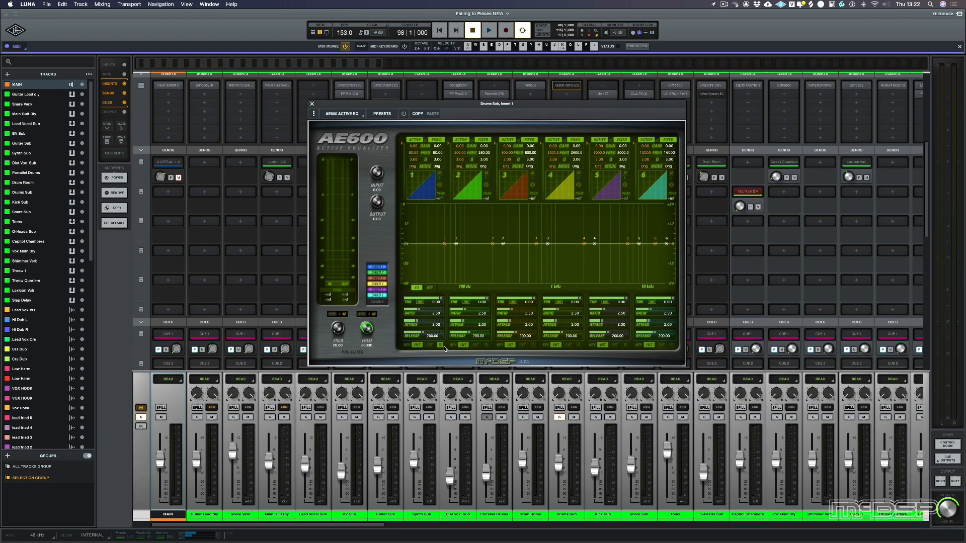
{"action": "mouse_move", "coordinate": [713, 4]}
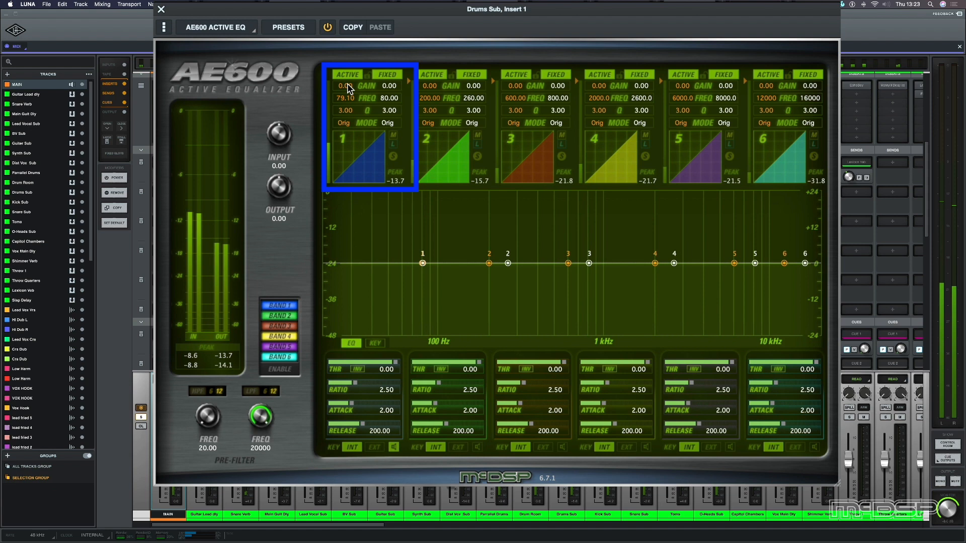
Step: Set band 1 to active gain 6.48 dB, threshold -27.03, attack 0.20, release 51.47
{"action": "left_click_drag", "start_coordinate": [348, 86], "coordinate": [348, 68]}
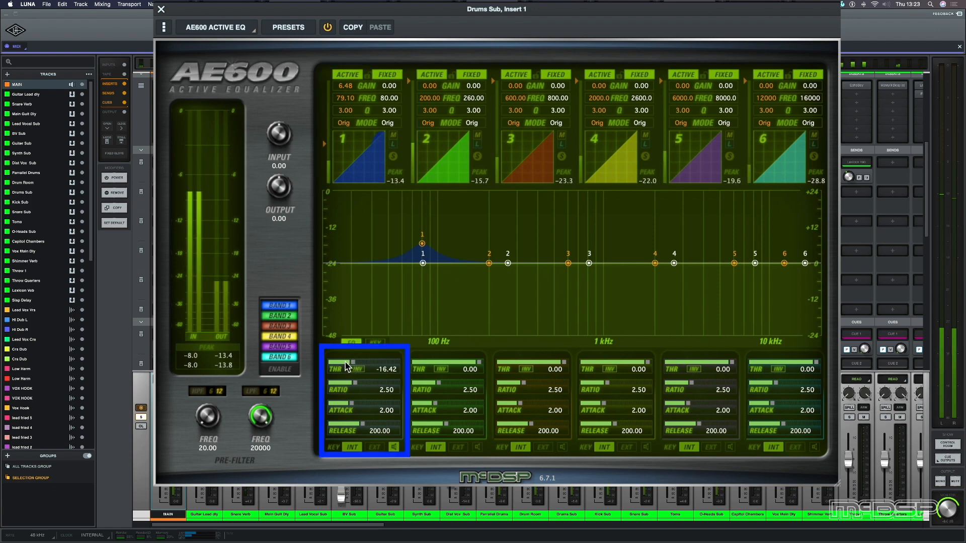
{"action": "left_click_drag", "start_coordinate": [388, 369], "coordinate": [345, 369]}
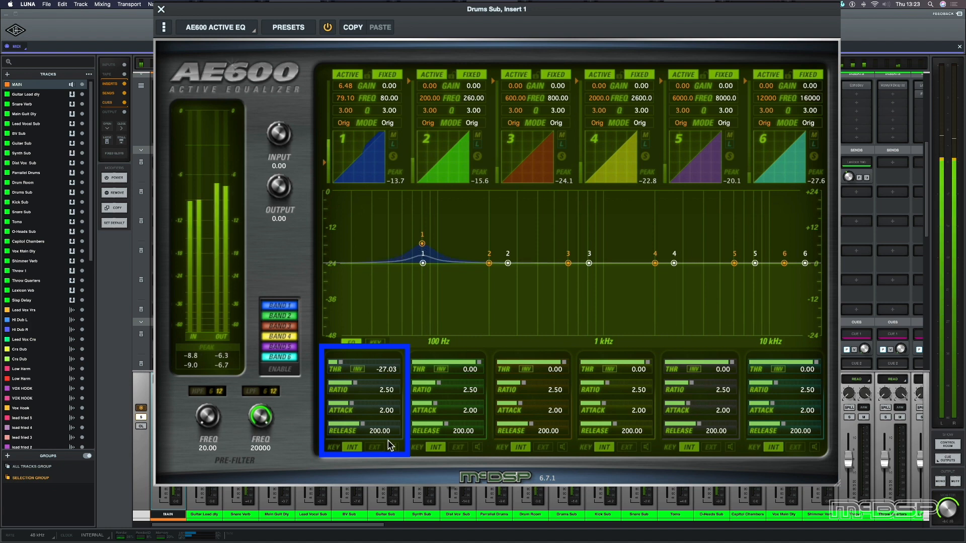
{"action": "left_click_drag", "start_coordinate": [343, 410], "coordinate": [323, 410]}
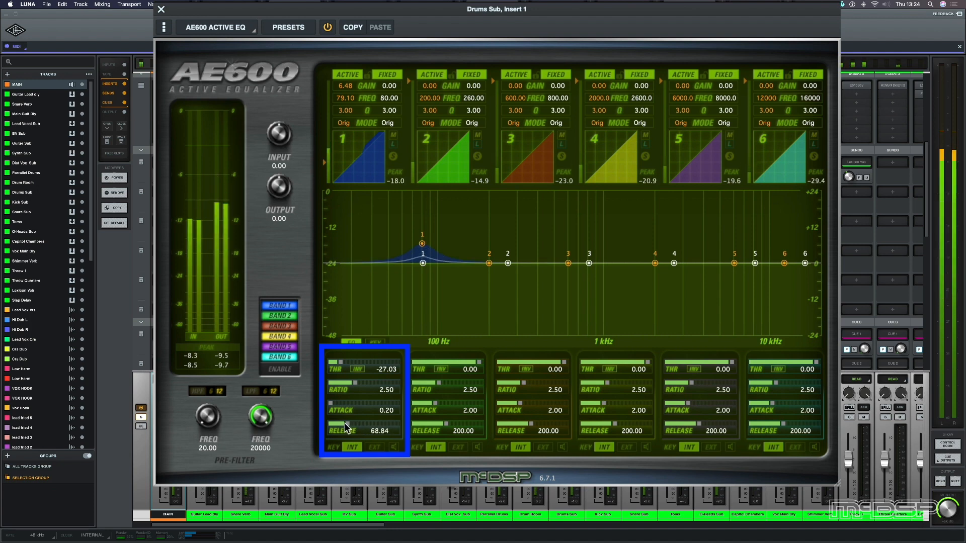
{"action": "left_click_drag", "start_coordinate": [363, 431], "coordinate": [351, 434]}
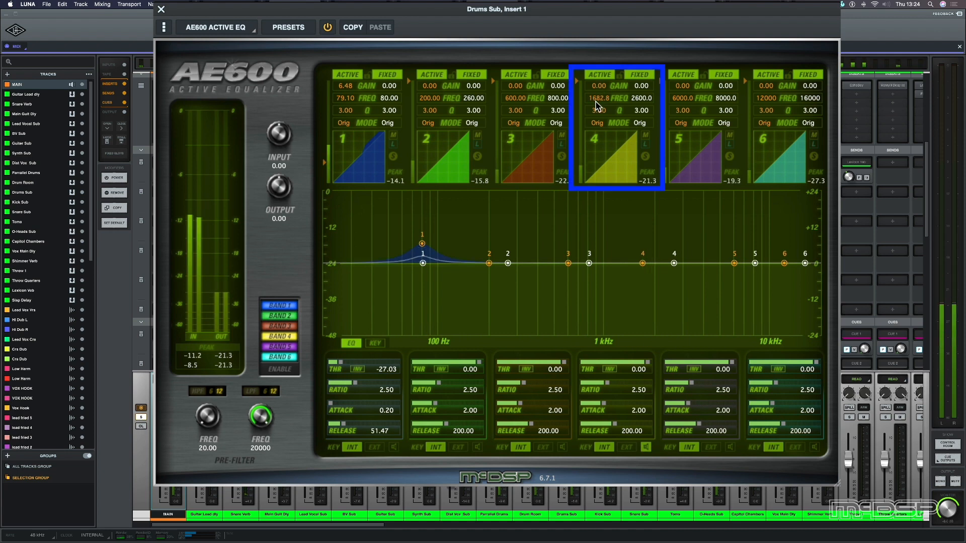
Step: Tune band 4 to 1415.9 Hz, 6.00 dB boost, threshold -28.73, ratio 4.52, attack 0.28
{"action": "left_click_drag", "start_coordinate": [598, 98], "coordinate": [598, 108]}
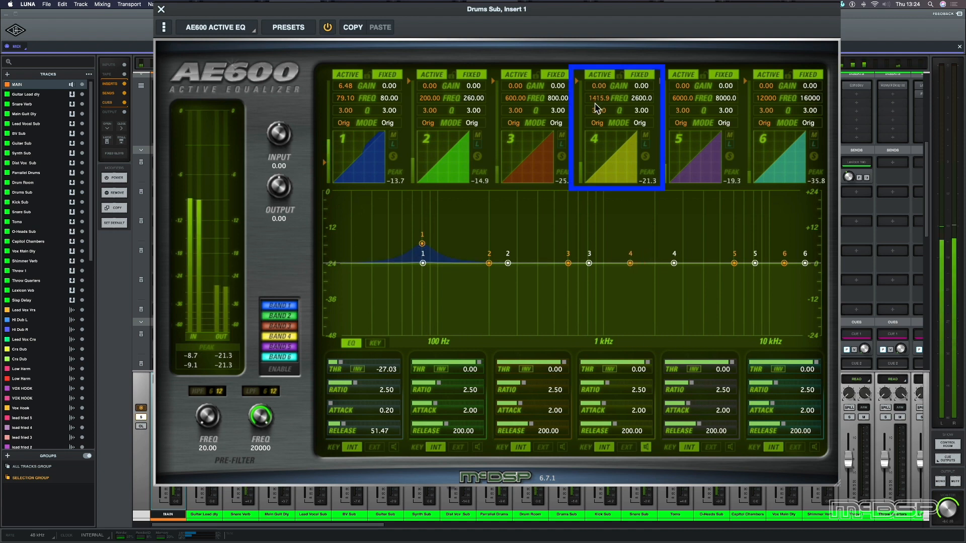
{"action": "left_click_drag", "start_coordinate": [596, 98], "coordinate": [596, 93]}
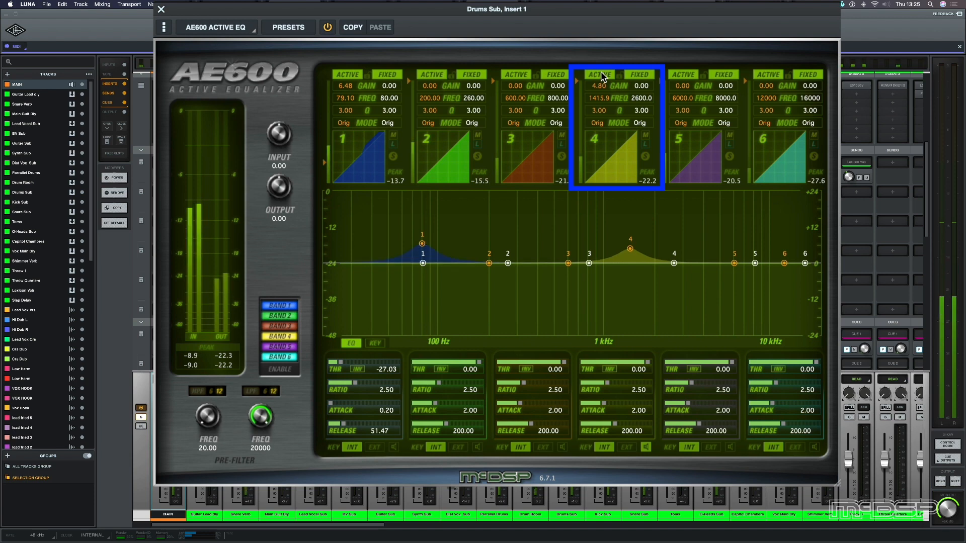
{"action": "left_click_drag", "start_coordinate": [606, 85], "coordinate": [605, 74]}
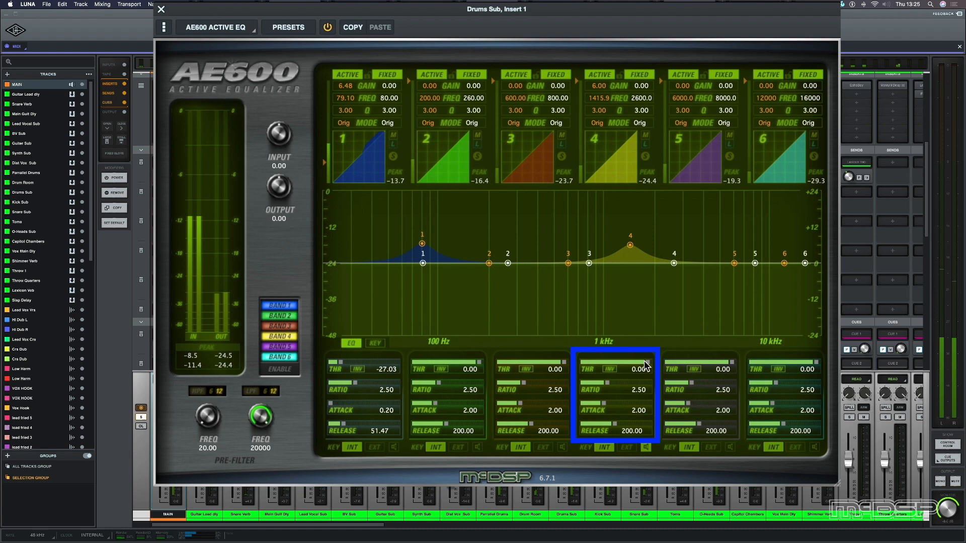
{"action": "left_click_drag", "start_coordinate": [650, 365], "coordinate": [588, 365]}
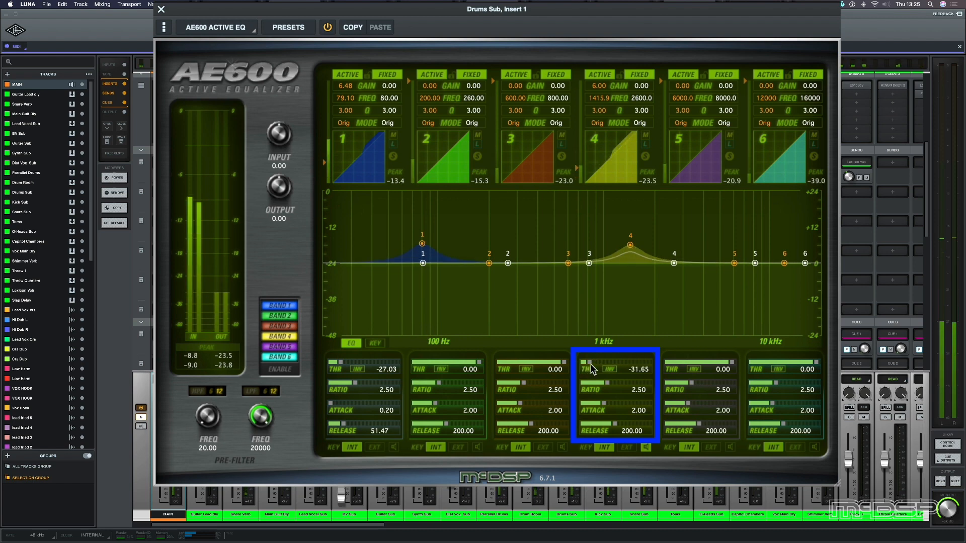
{"action": "left_click_drag", "start_coordinate": [592, 369], "coordinate": [592, 360]}
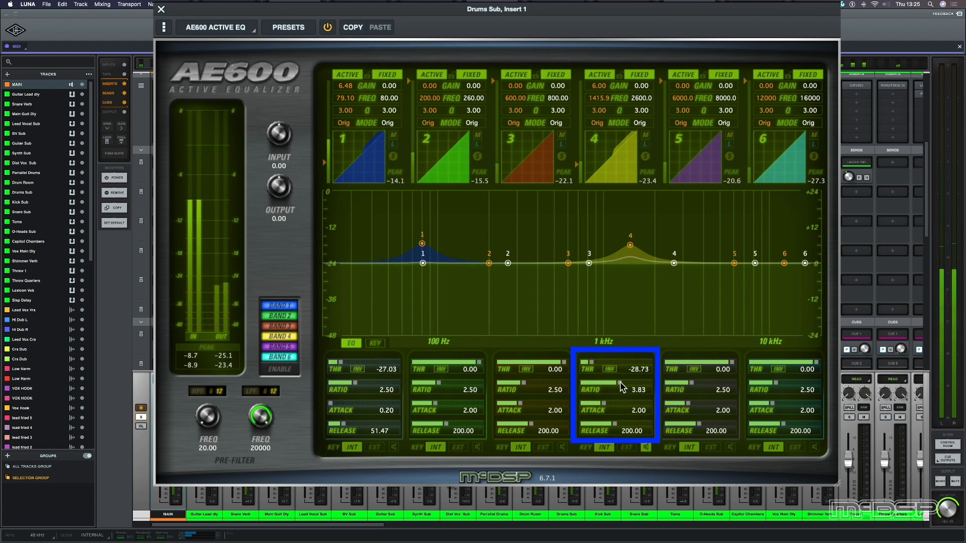
{"action": "left_click_drag", "start_coordinate": [623, 390], "coordinate": [625, 382]}
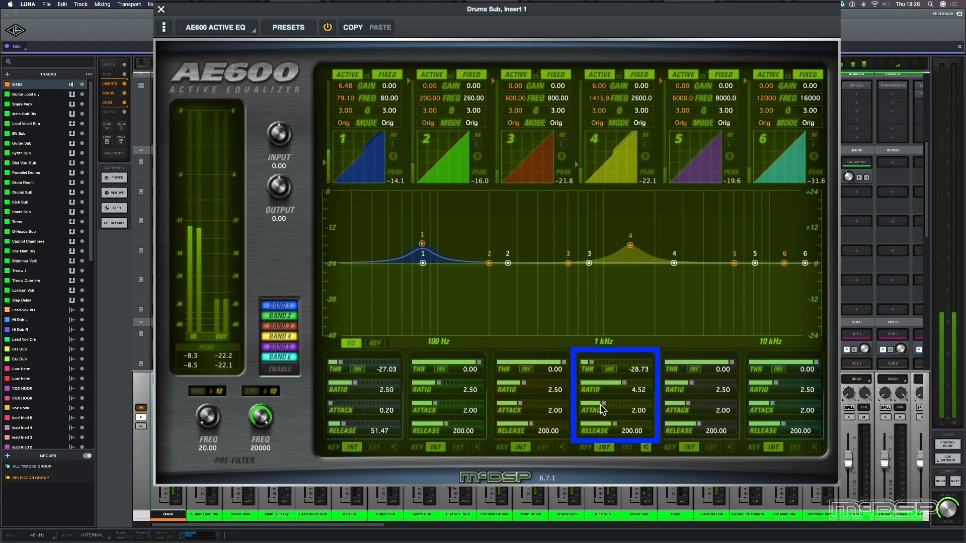
{"action": "left_click_drag", "start_coordinate": [602, 410], "coordinate": [602, 425]}
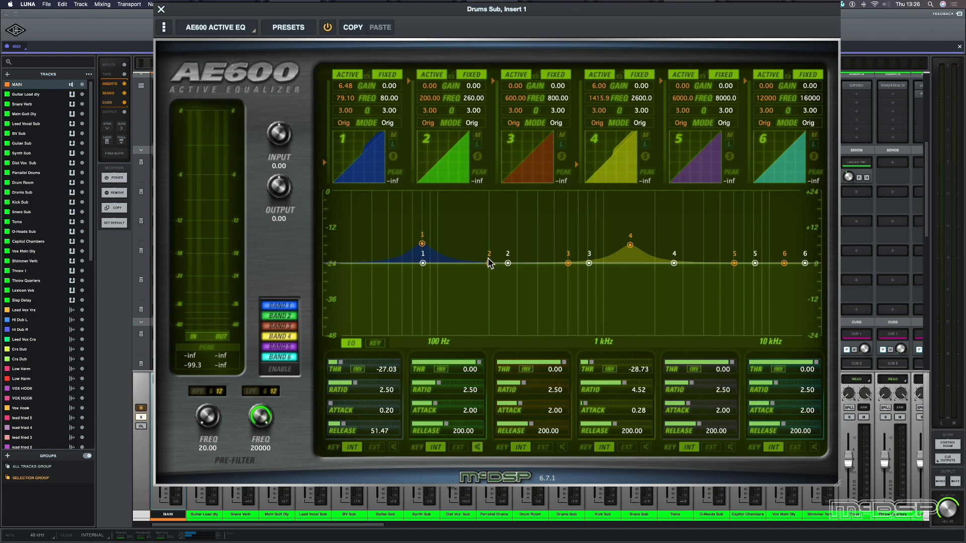
Step: Cut band 2 by 3.53 dB at 163.30 Hz with threshold -25.47
{"action": "left_click_drag", "start_coordinate": [507, 263], "coordinate": [464, 267]}
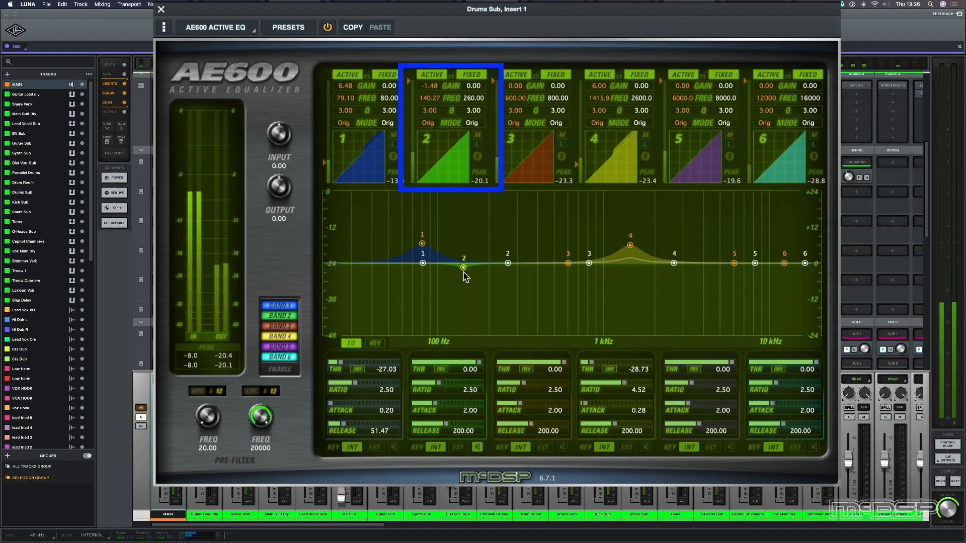
{"action": "left_click_drag", "start_coordinate": [463, 267], "coordinate": [463, 276]}
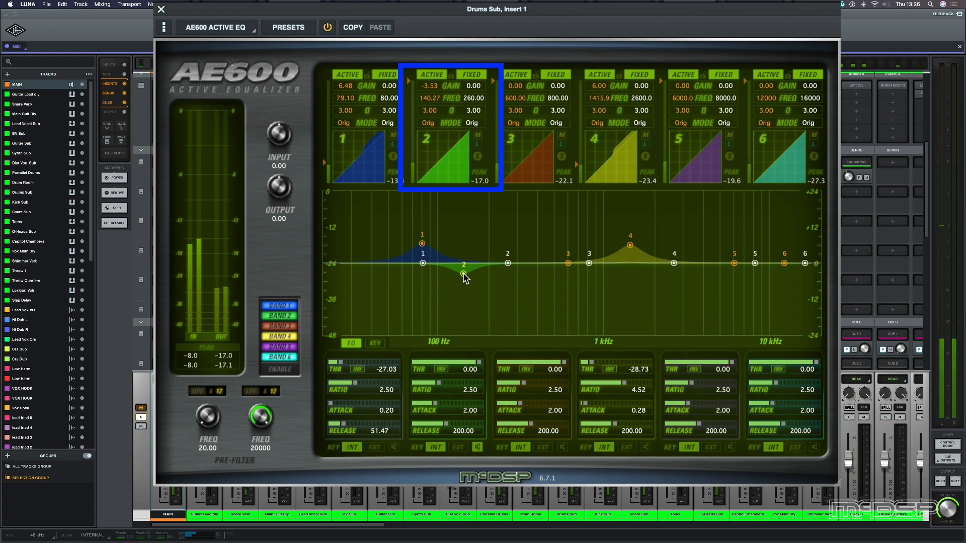
{"action": "left_click_drag", "start_coordinate": [463, 276], "coordinate": [464, 274]}
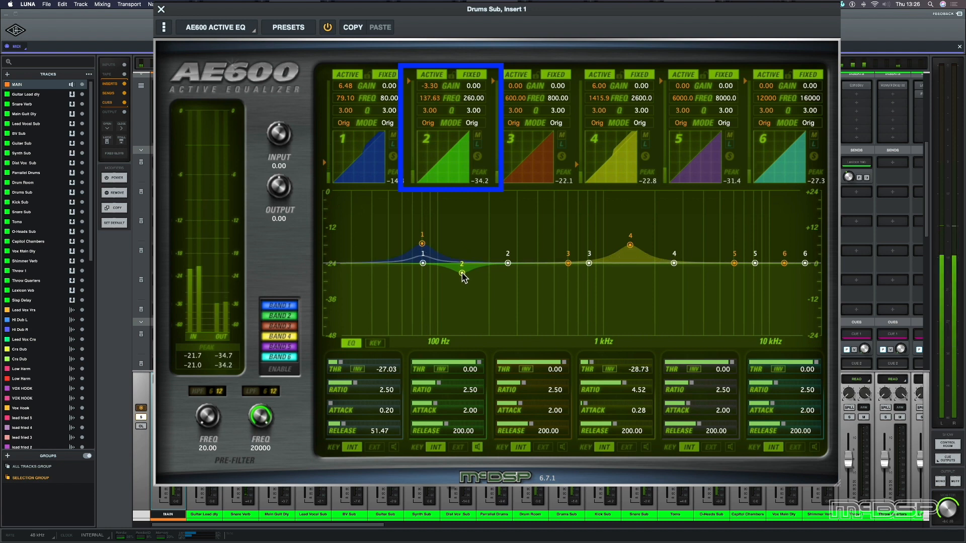
{"action": "left_click_drag", "start_coordinate": [462, 273], "coordinate": [466, 277]}
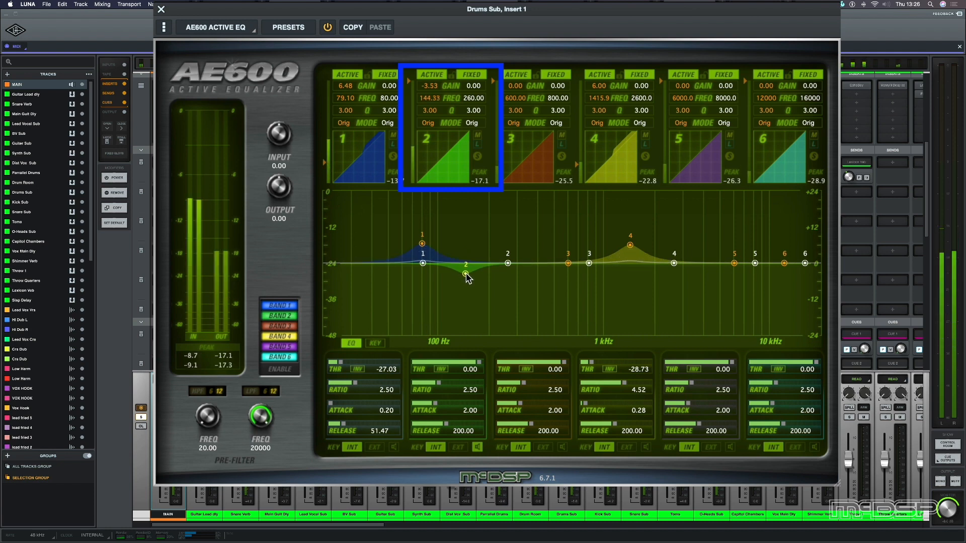
{"action": "left_click_drag", "start_coordinate": [465, 263], "coordinate": [474, 274]}
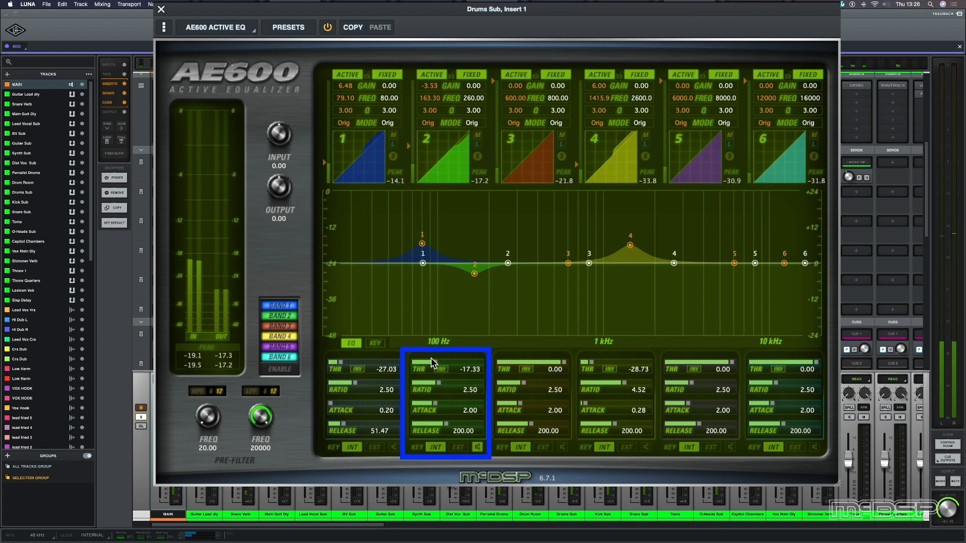
{"action": "left_click_drag", "start_coordinate": [449, 369], "coordinate": [425, 368]}
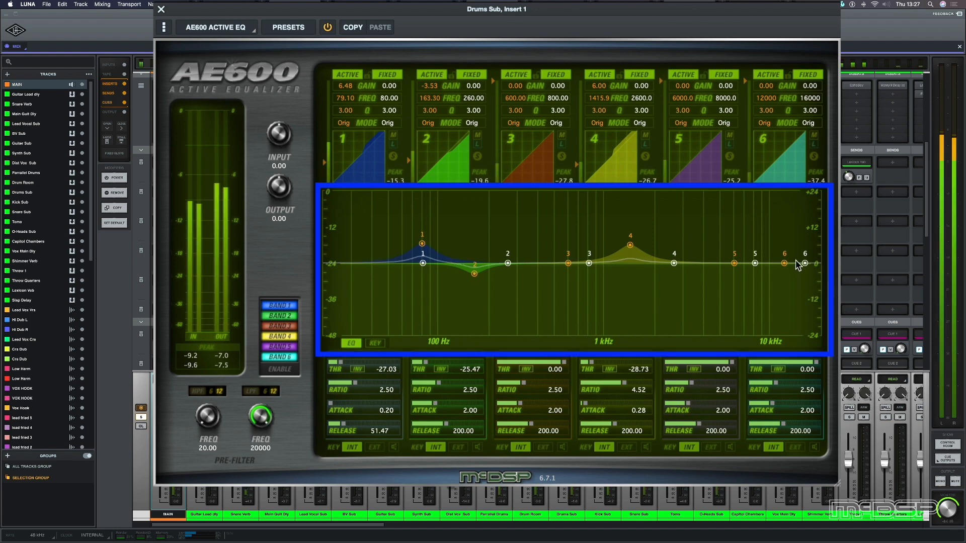
Step: Raise band 6's fixed high node to 2.39 dB at about 14479 Hz
{"action": "left_click_drag", "start_coordinate": [804, 262], "coordinate": [801, 260]}
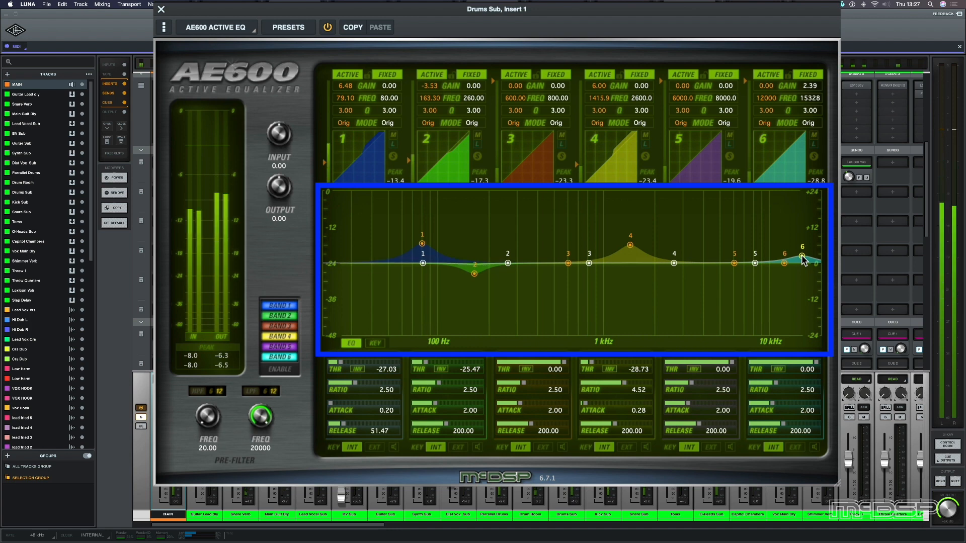
{"action": "left_click_drag", "start_coordinate": [801, 258], "coordinate": [797, 228]}
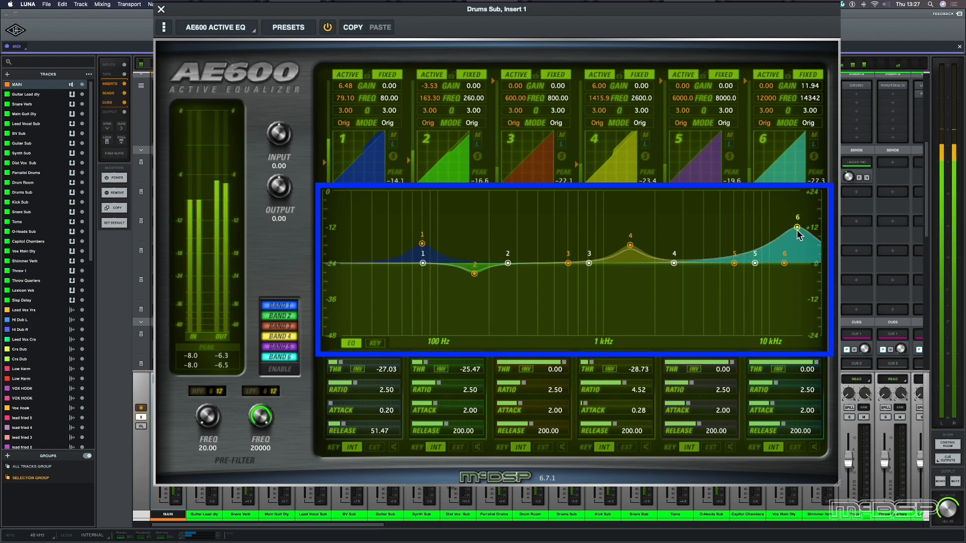
{"action": "left_click_drag", "start_coordinate": [797, 228], "coordinate": [797, 258]}
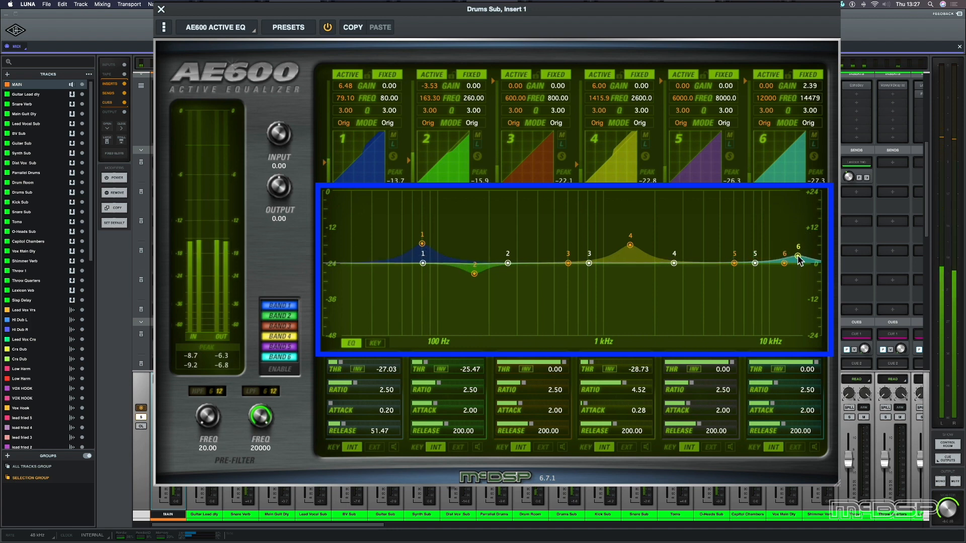